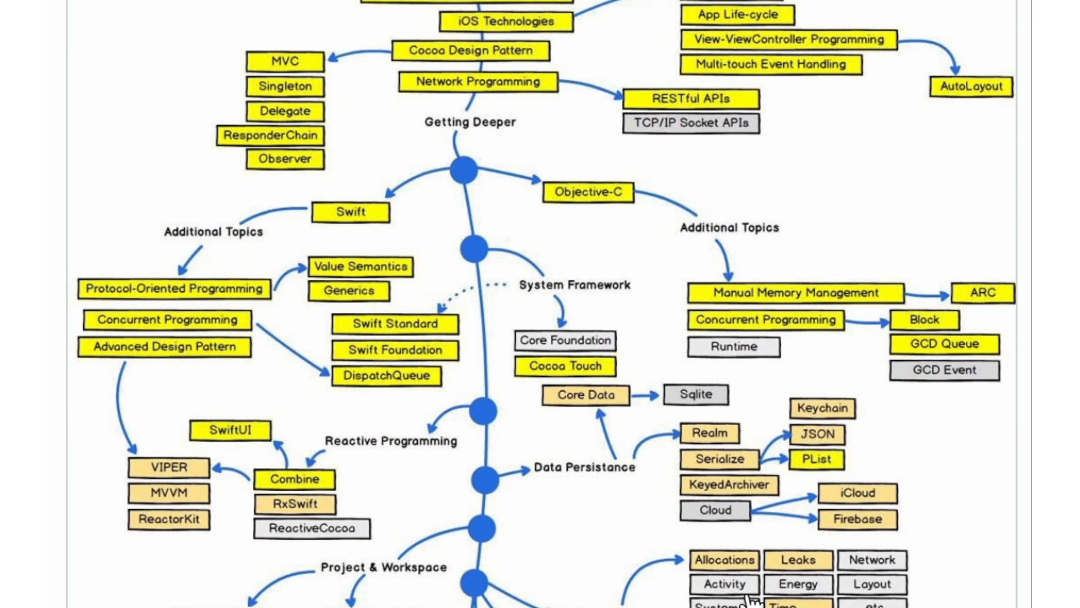
{"action": "scroll", "scroll_direction": "down", "scroll_amount": 3}
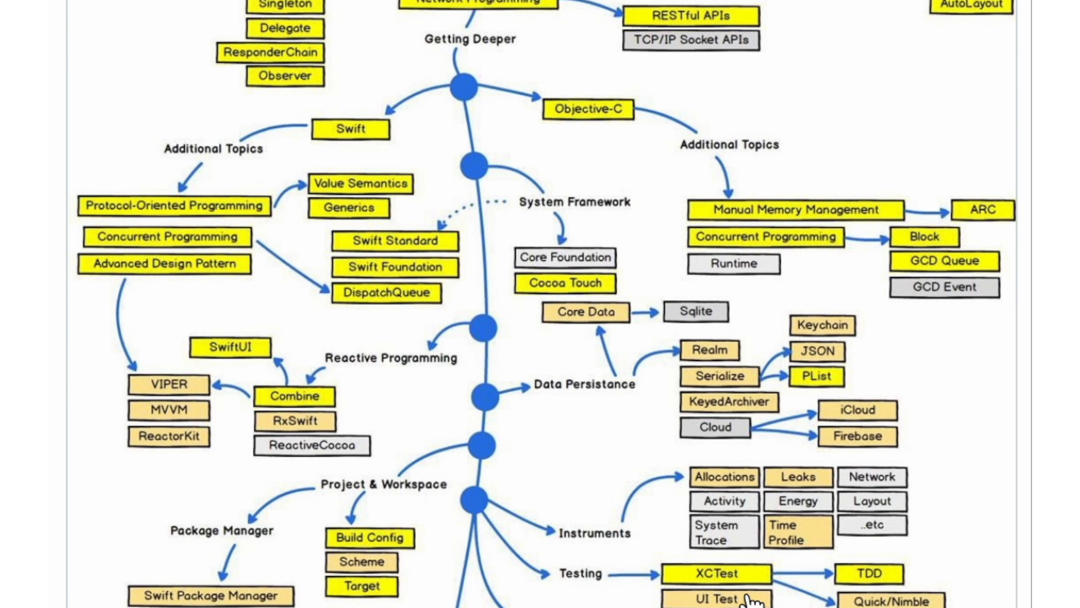